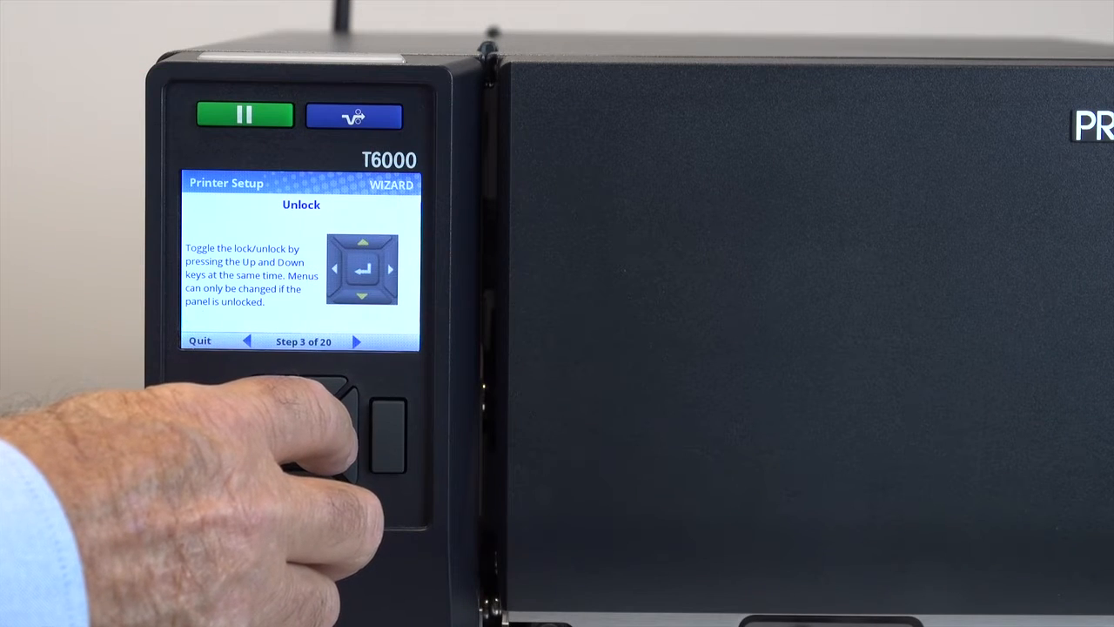
pyautogui.moveTo(300, 435)
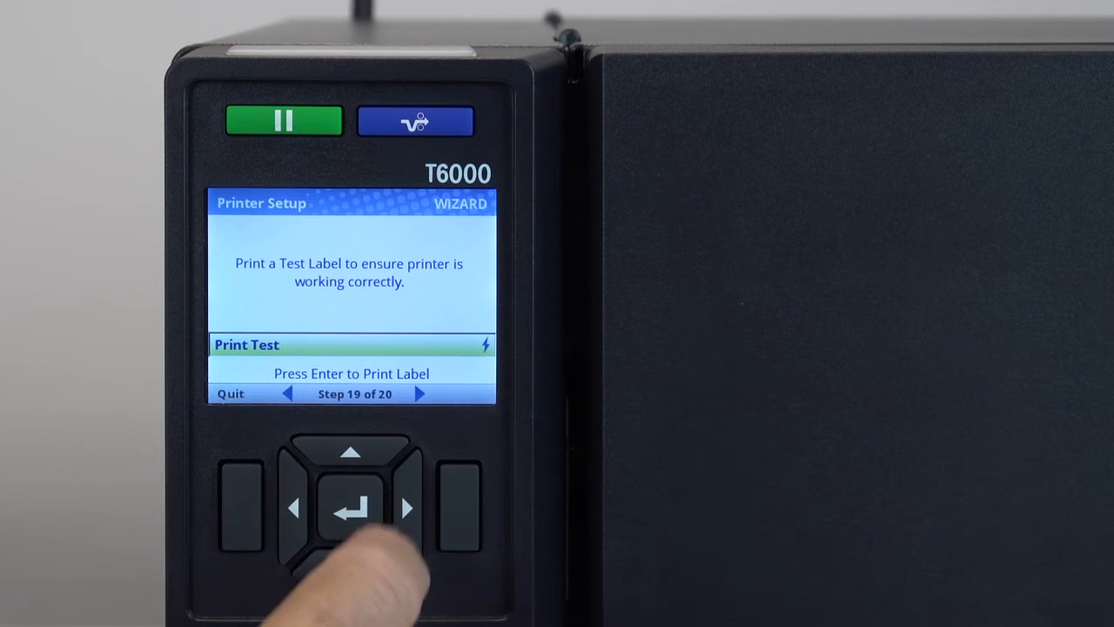
# Step: Reach the Wizard Completed step and return to the Wizards menu listing Printer Setup, Print Quality, Application
pyautogui.click(352, 509)
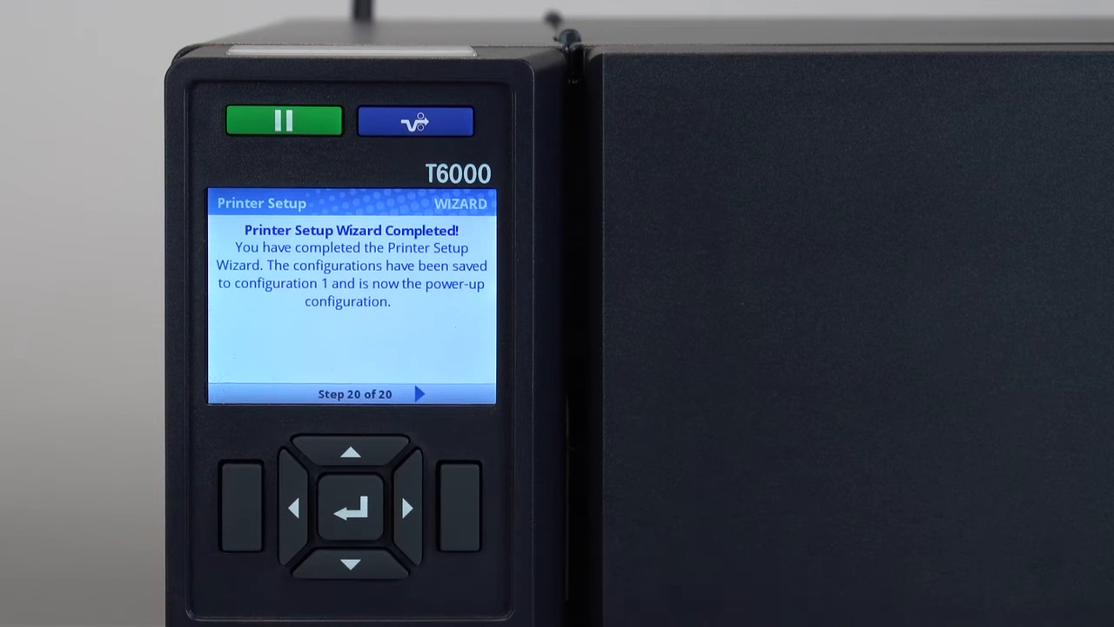
pyautogui.click(351, 510)
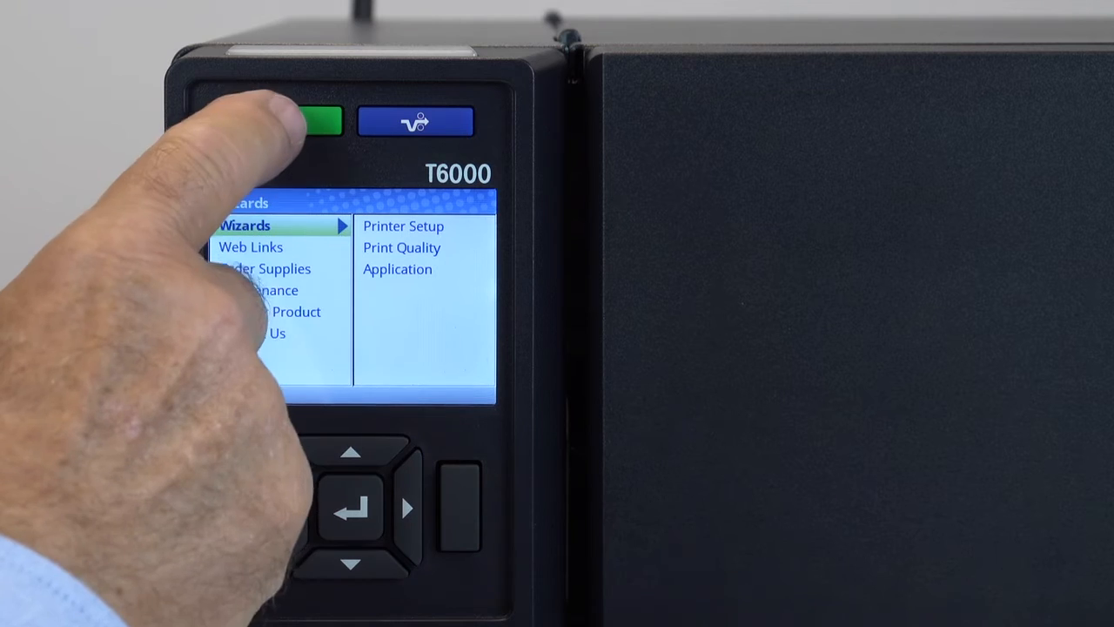
# Step: Start the Application wizard and reach step 4 of 8, Orientation, showing Portrait
pyautogui.click(322, 121)
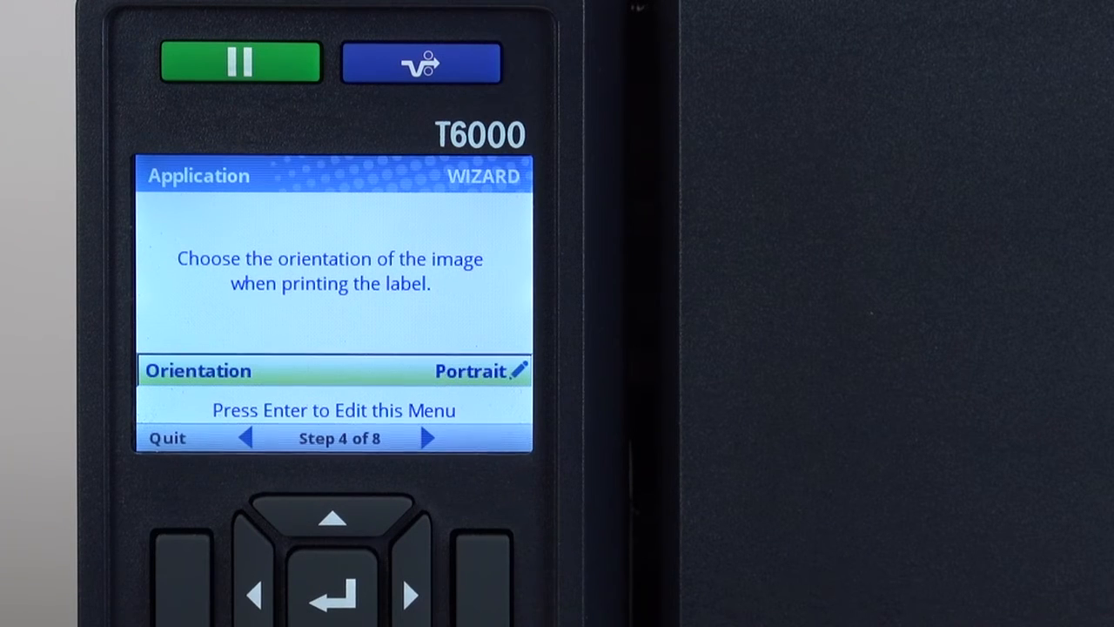
# Step: Quit the Application wizard back to the offline Home screen with Wizard, Settings, Calibrate
pyautogui.click(411, 595)
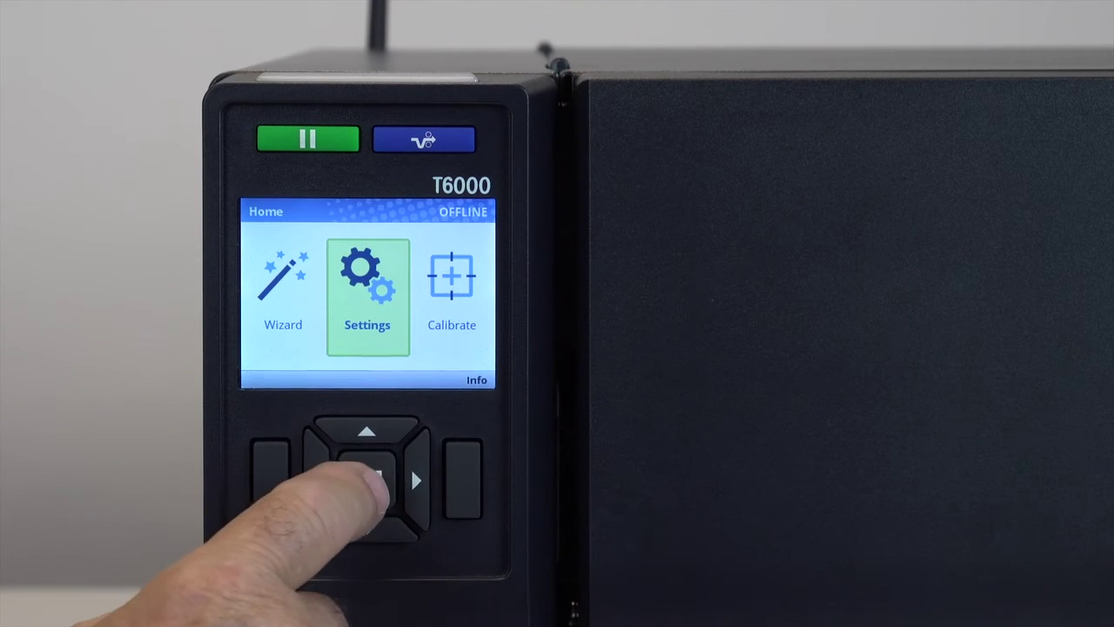
# Step: Enter Settings to show Media, Sensors, System, Application, Host I/O and Network
pyautogui.click(370, 484)
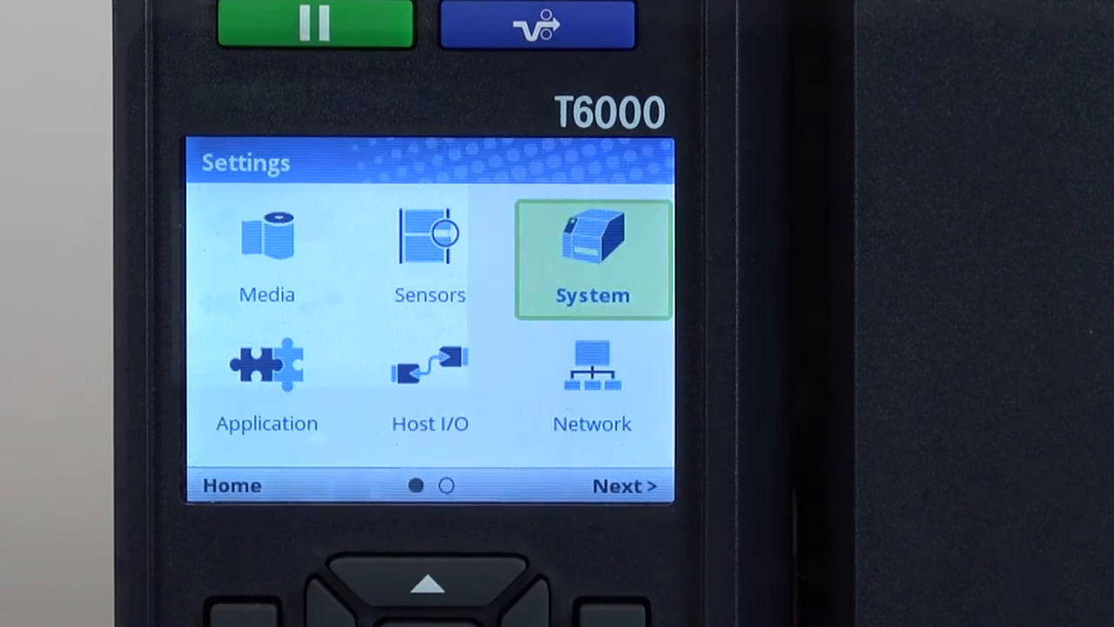
# Step: Move to the second Settings page with Configs, RFID, Validator and Tools
pyautogui.click(627, 486)
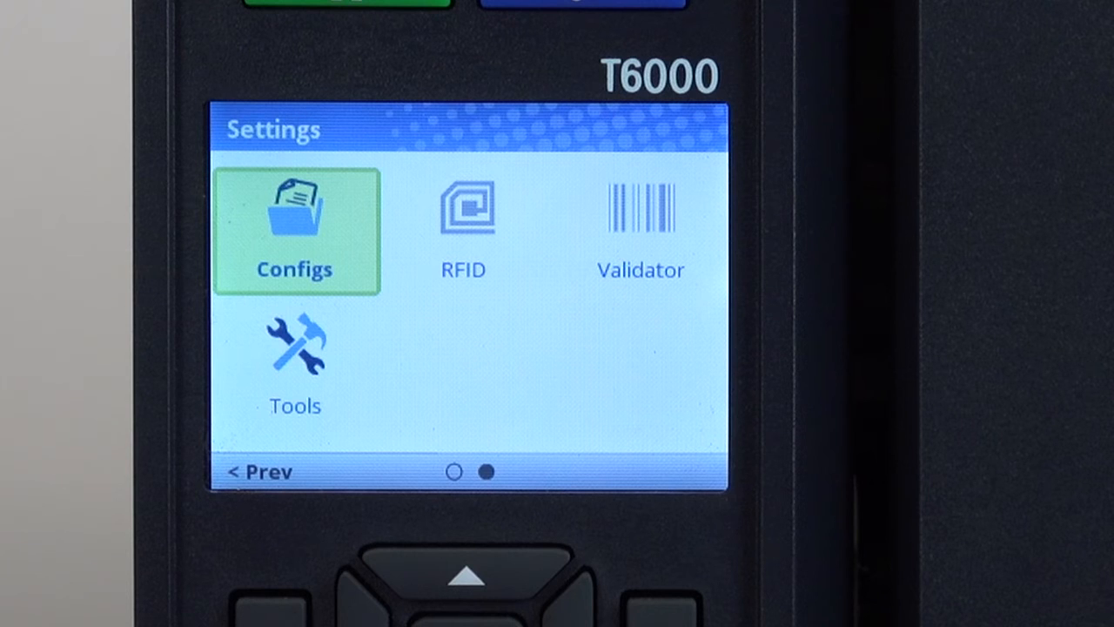